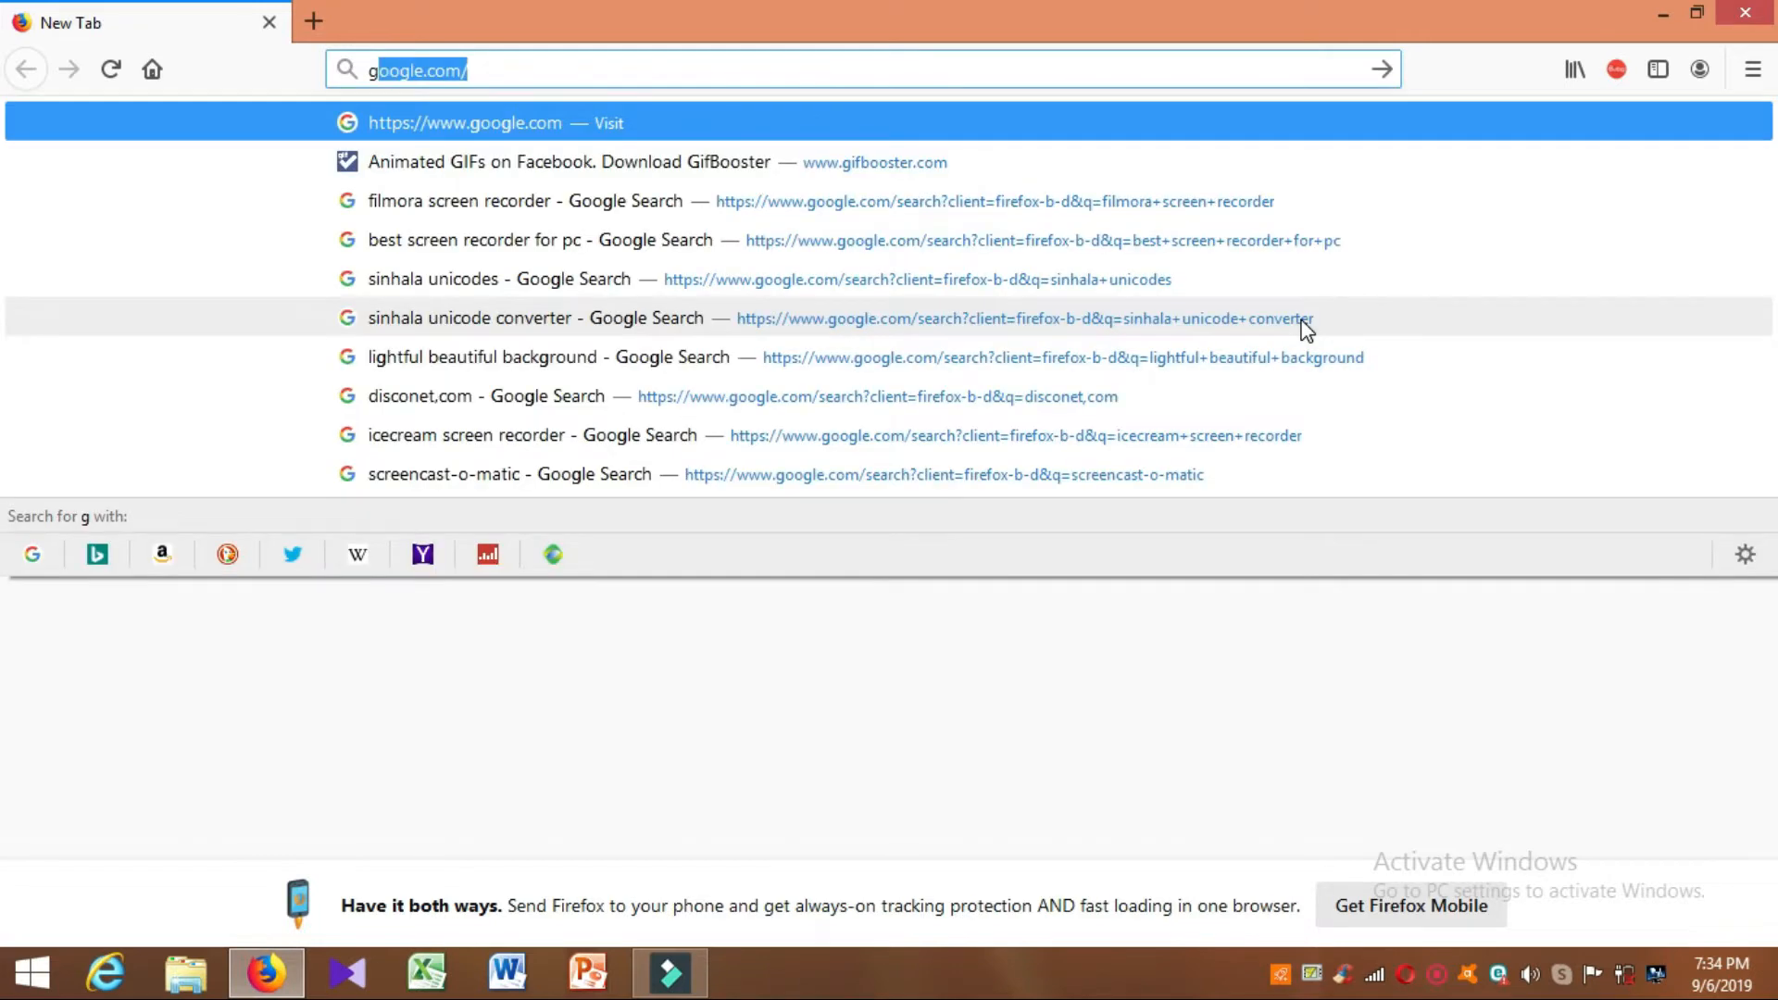
{"action": "type", "text": "gifbooster.com"}
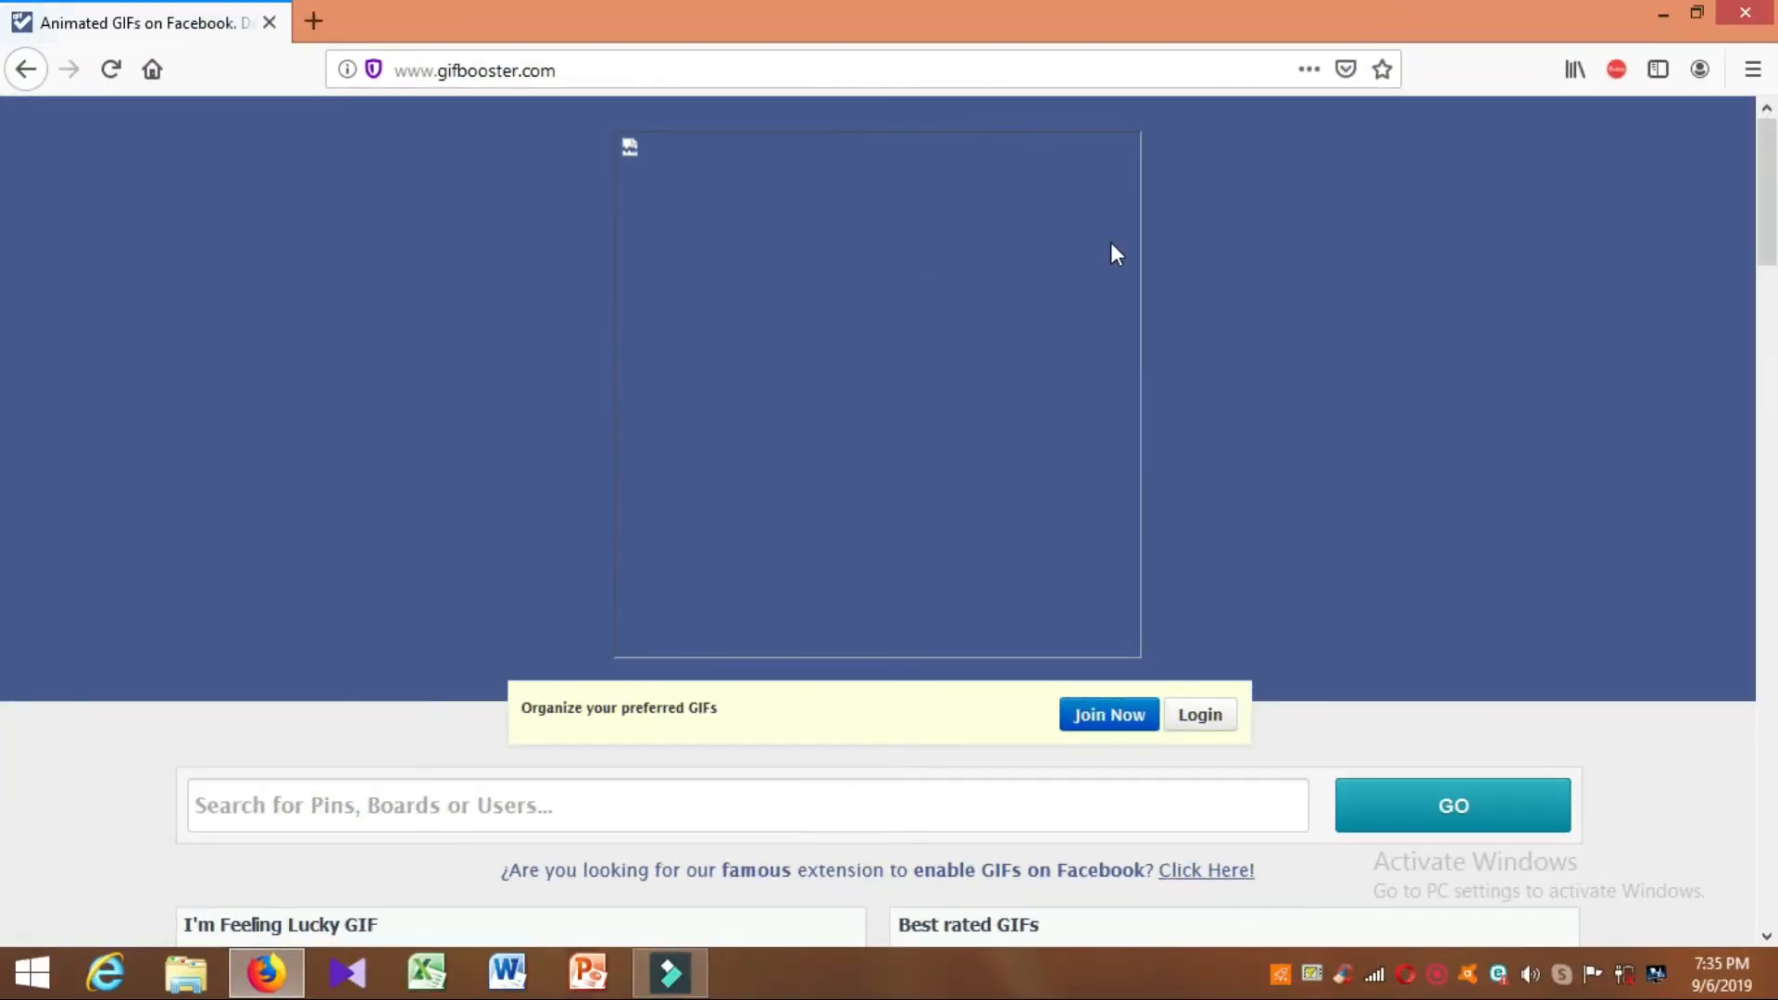
{"action": "scroll", "scroll_direction": "down", "scroll_amount": 3}
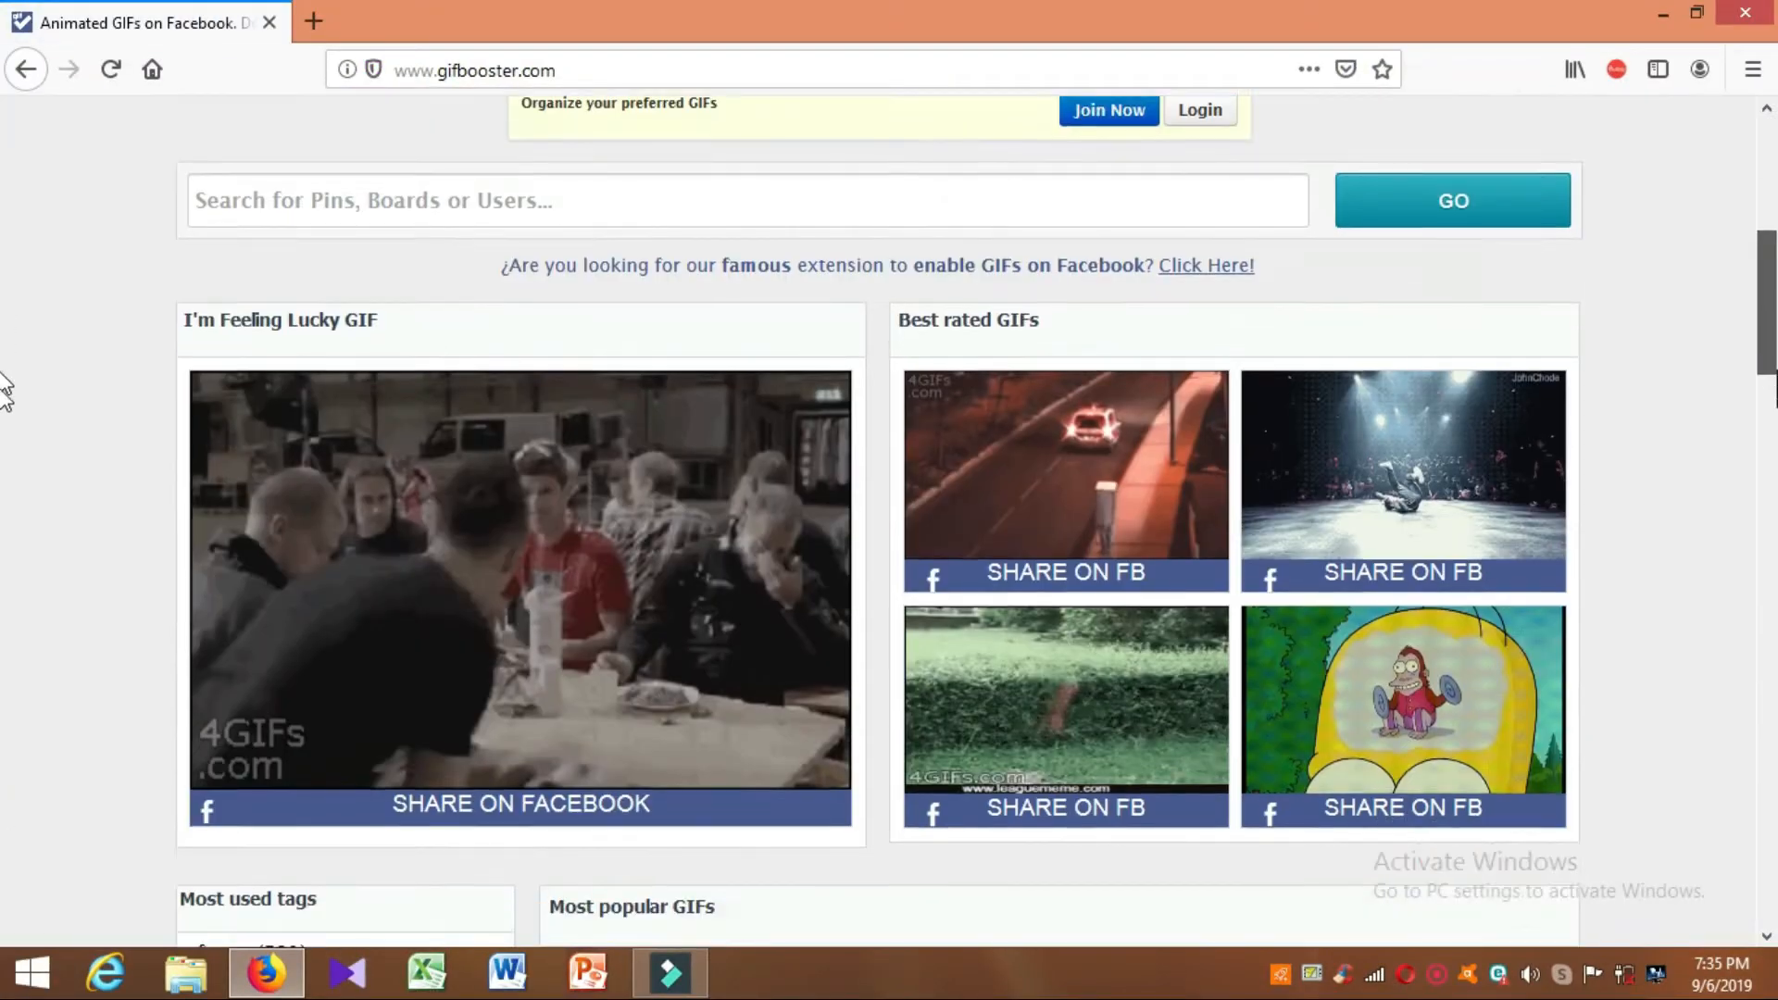
{"action": "scroll", "scroll_direction": "down", "scroll_amount": 3}
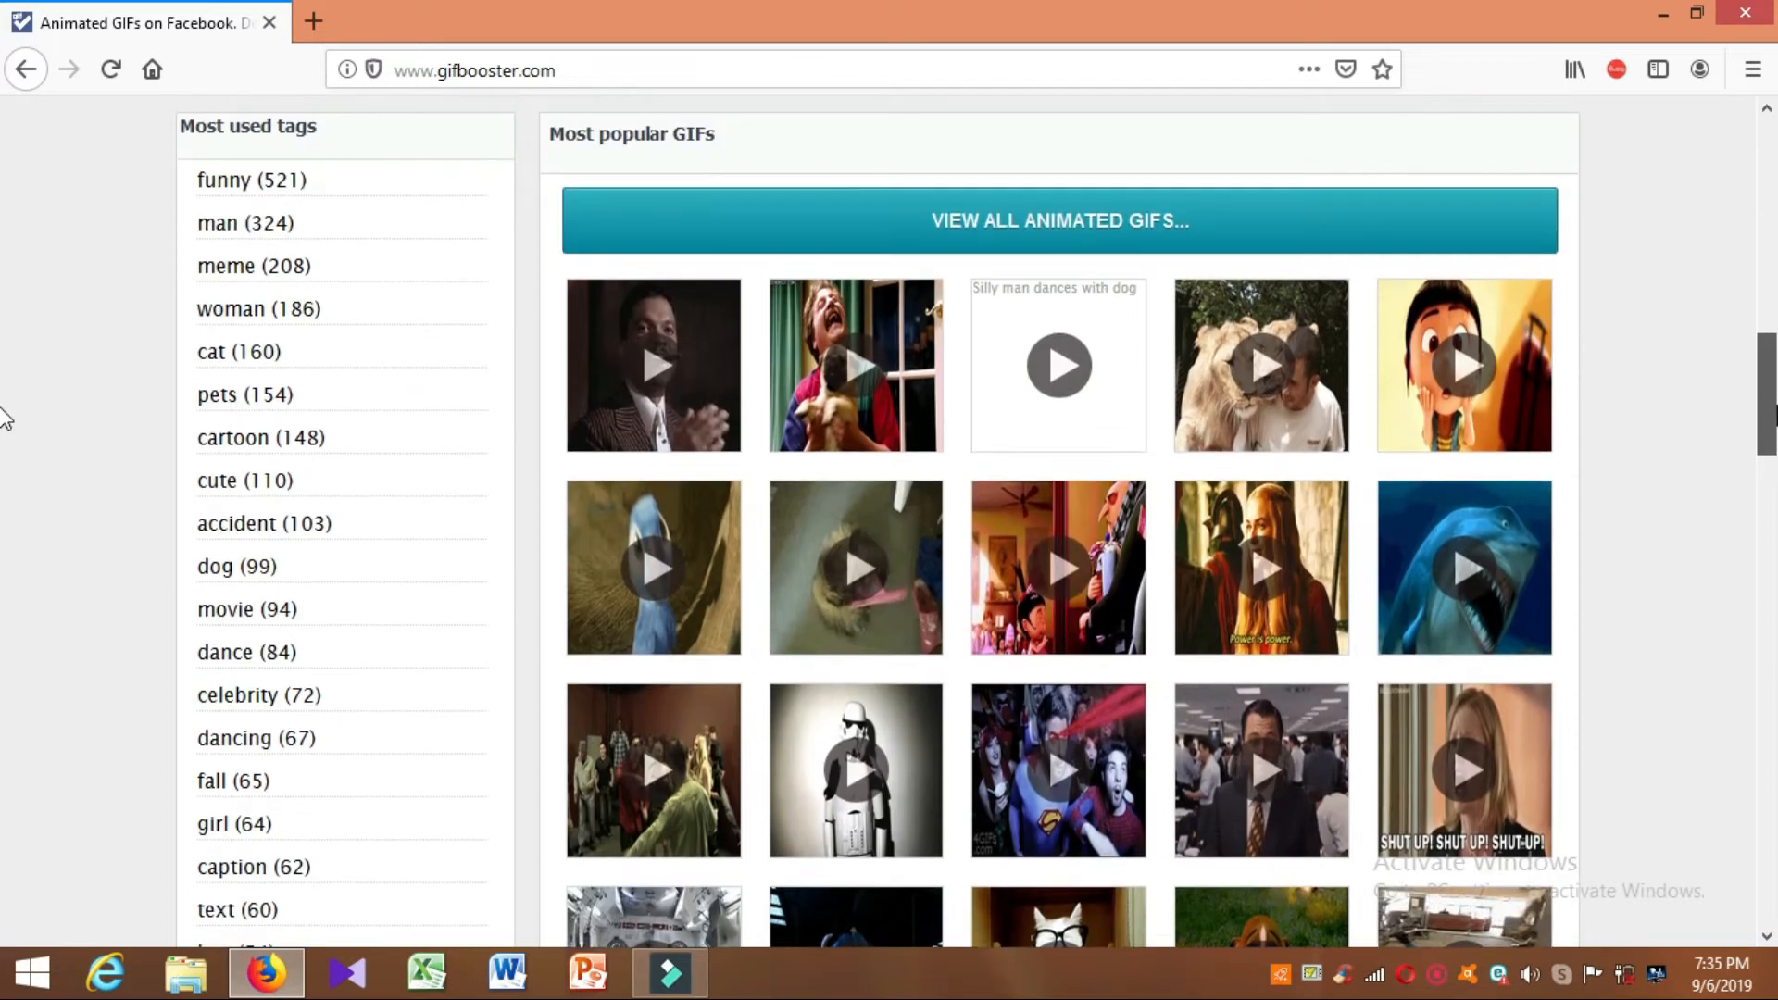